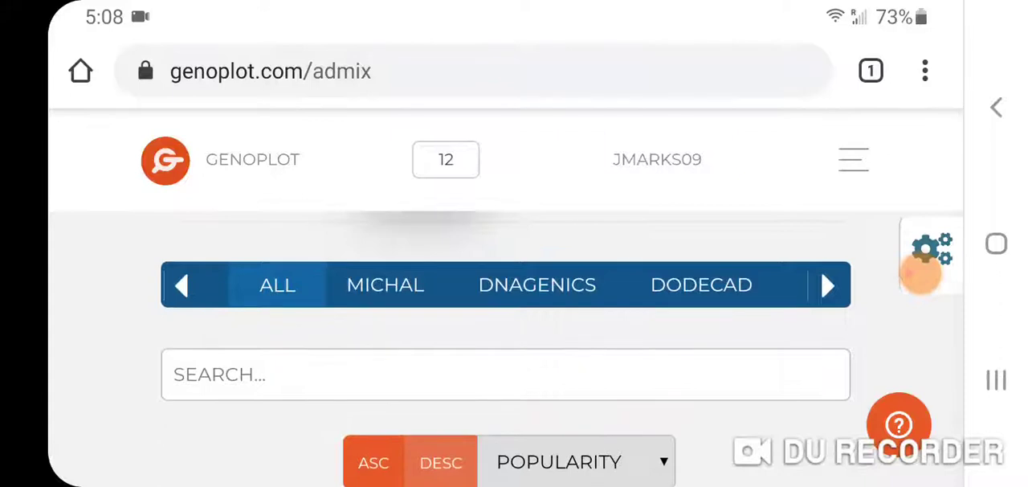
Reveal the remaining calculator source categories, then return to the ALL category
{"action": "left_click", "coordinate": [828, 285]}
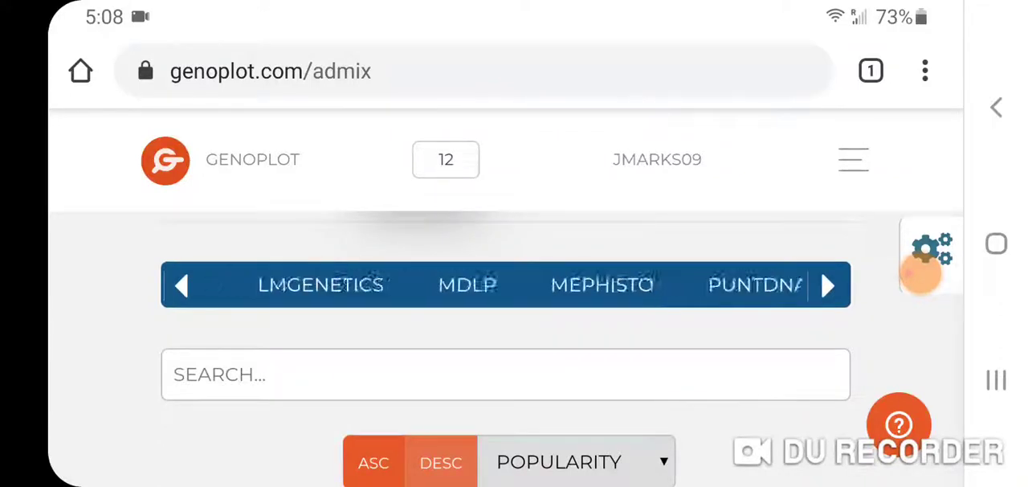
{"action": "left_click", "coordinate": [828, 284]}
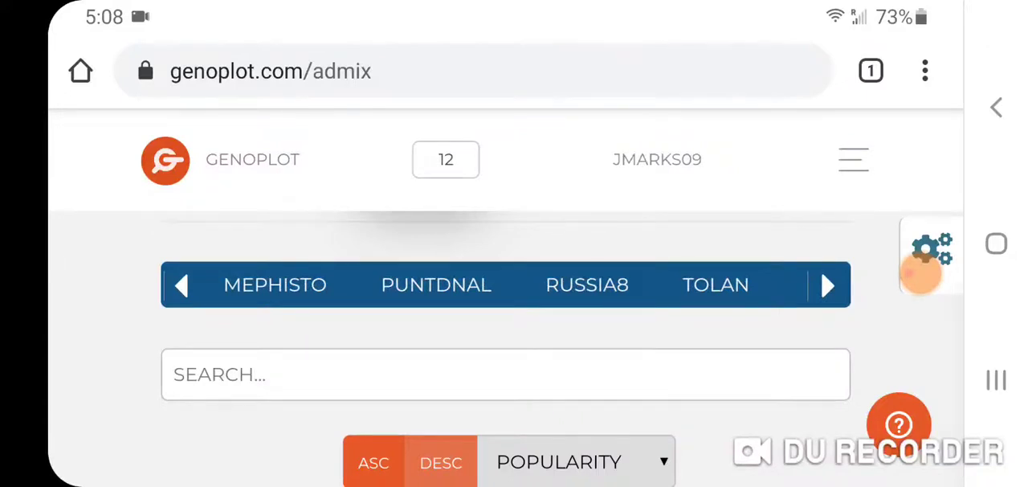
{"action": "left_click", "coordinate": [182, 285]}
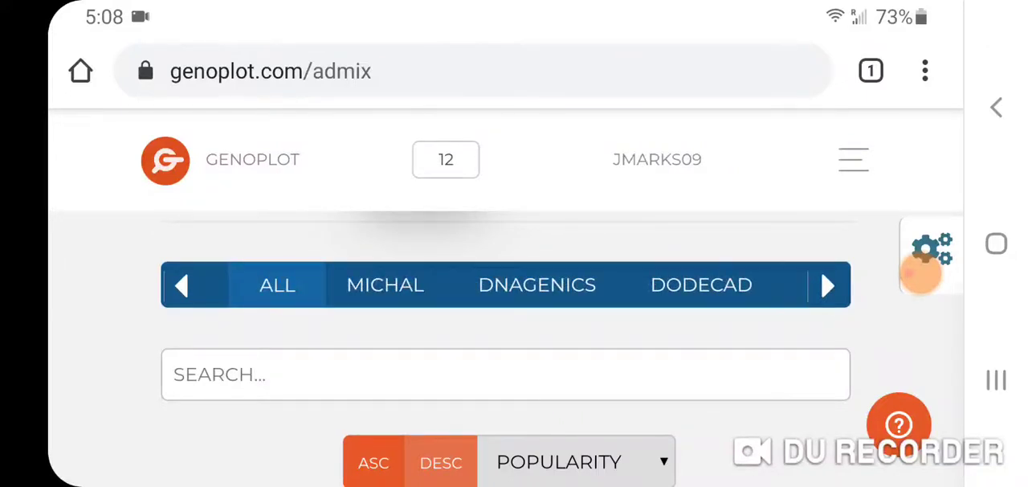
Browse the calculator cards below HarappaWorld, including Eurogenes, Mephisto K10, Kurd and Dodecad
{"action": "scroll", "scroll_direction": "down", "scroll_amount": 3}
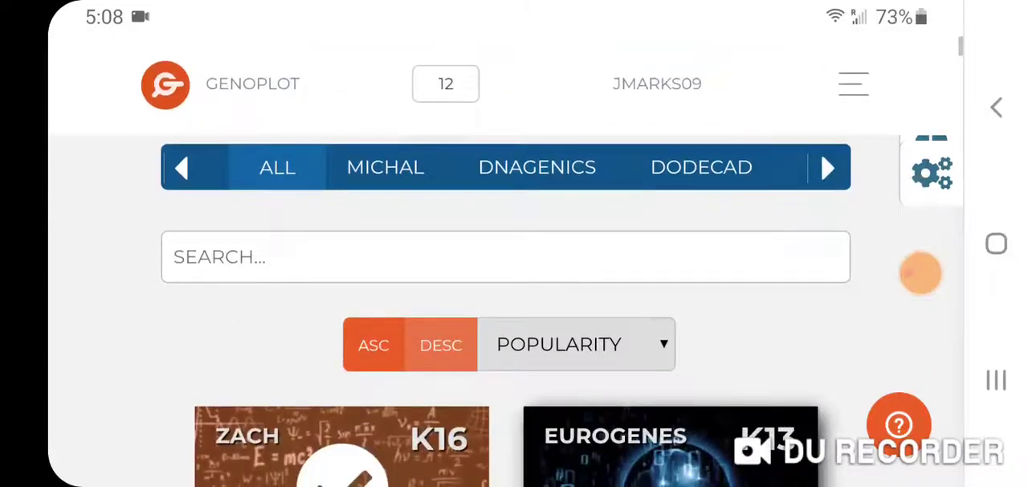
{"action": "scroll", "scroll_direction": "down", "scroll_amount": 3}
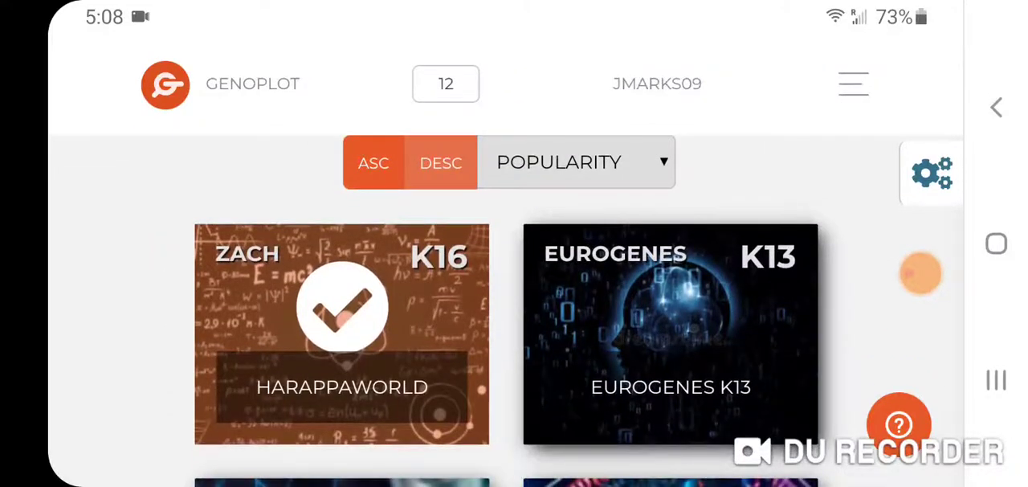
{"action": "scroll", "scroll_direction": "down", "scroll_amount": 3}
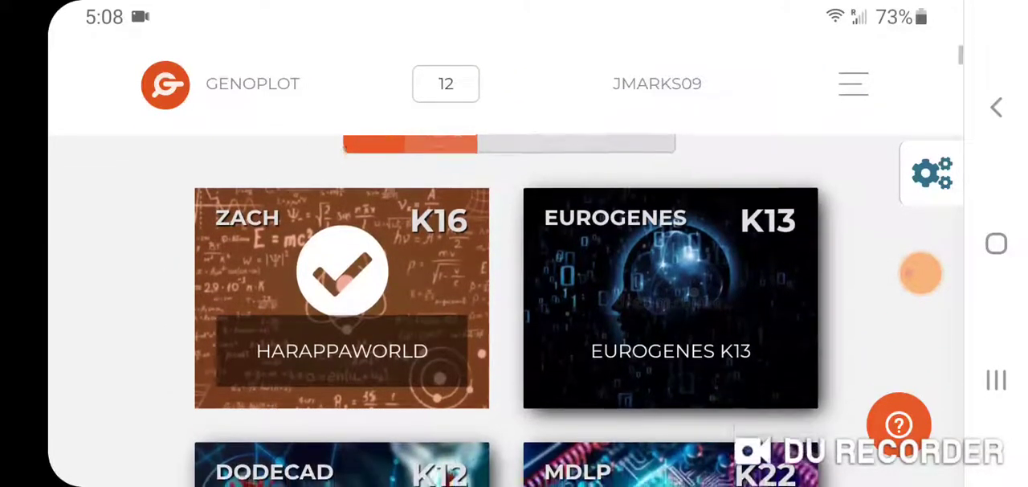
{"action": "scroll", "scroll_direction": "down", "scroll_amount": 3}
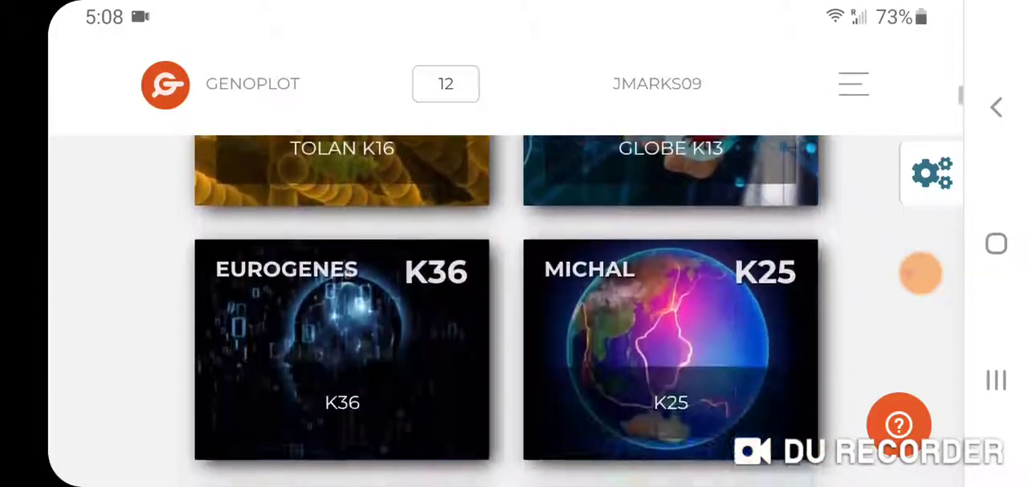
{"action": "scroll", "scroll_direction": "up", "scroll_amount": 3}
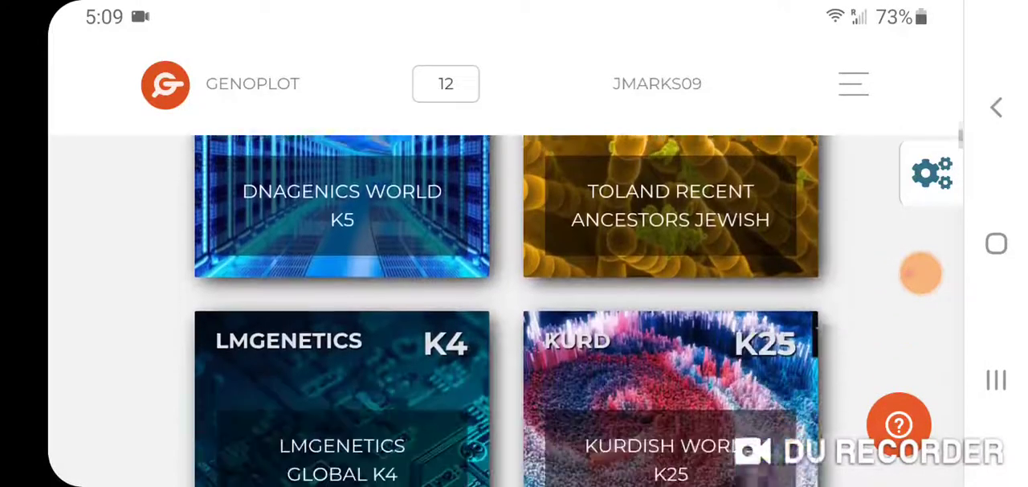
{"action": "scroll", "scroll_direction": "up", "scroll_amount": 3}
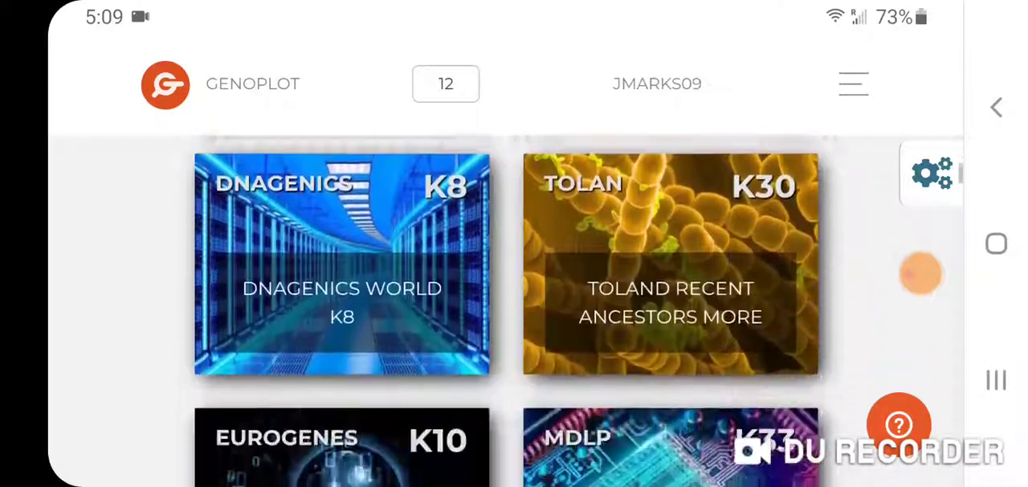
{"action": "scroll", "scroll_direction": "down", "scroll_amount": 3}
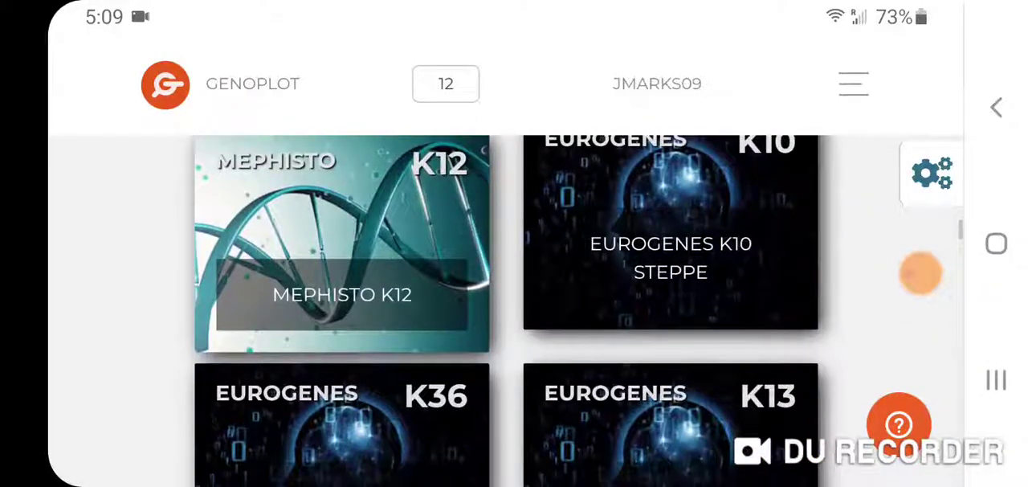
{"action": "scroll", "scroll_direction": "down", "scroll_amount": 3}
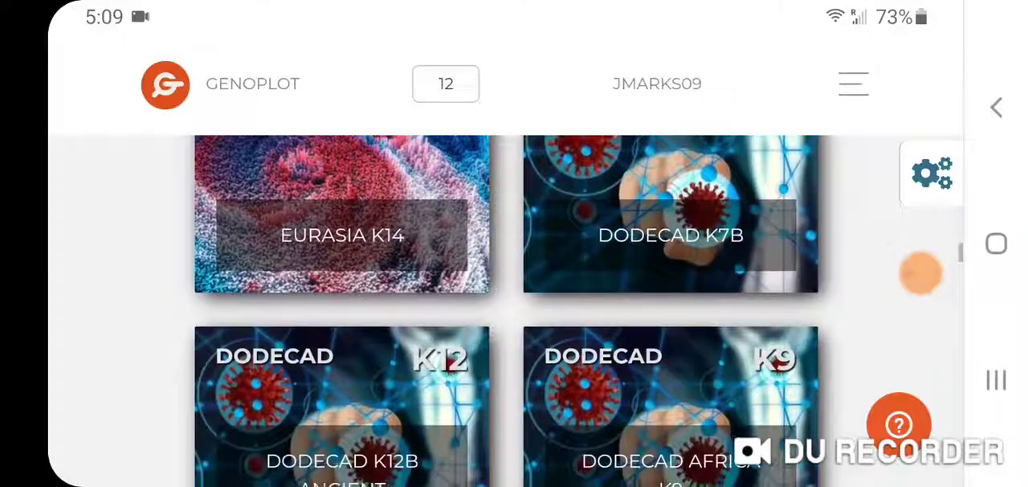
{"action": "scroll", "scroll_direction": "up", "scroll_amount": 3}
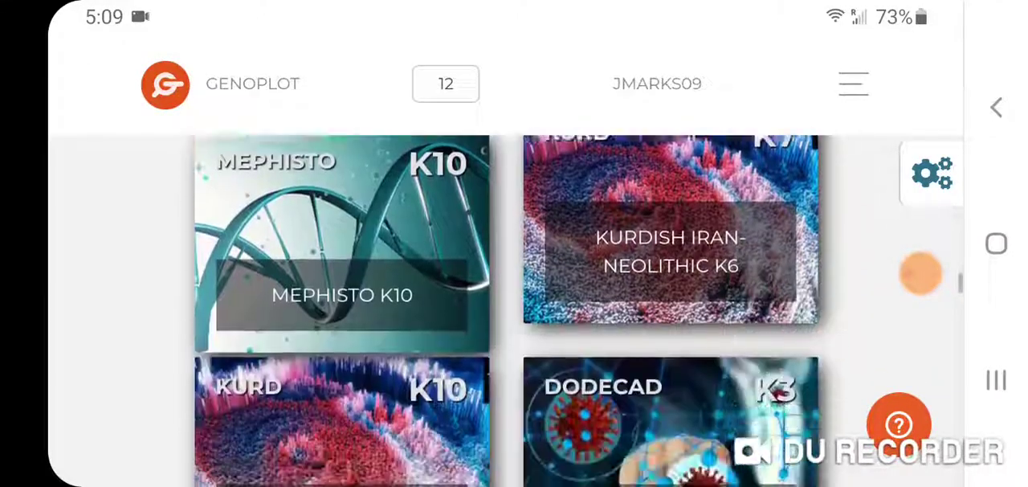